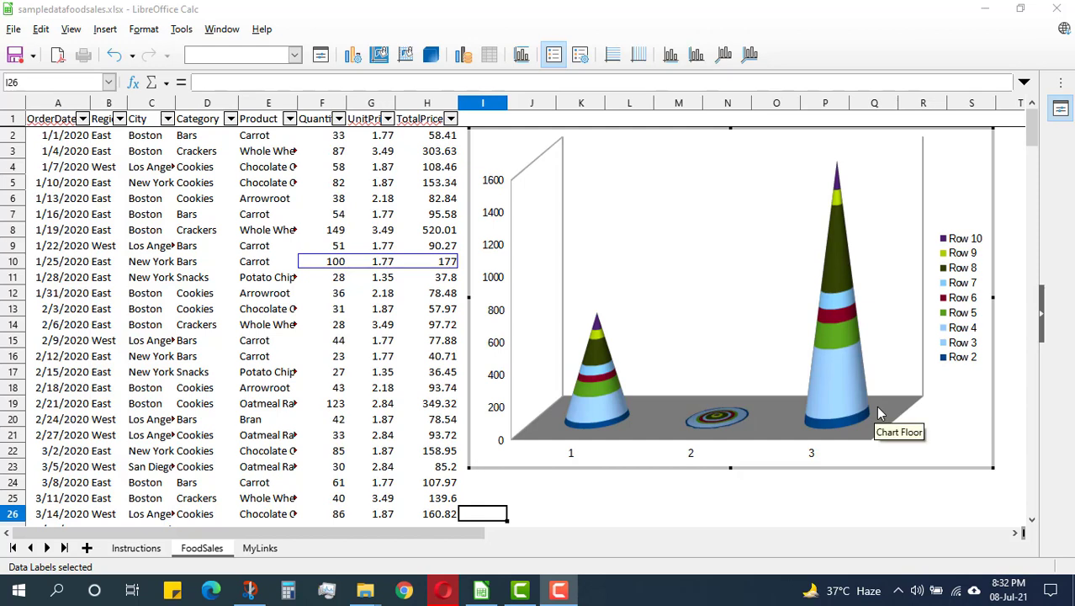
mouse_move(879, 412)
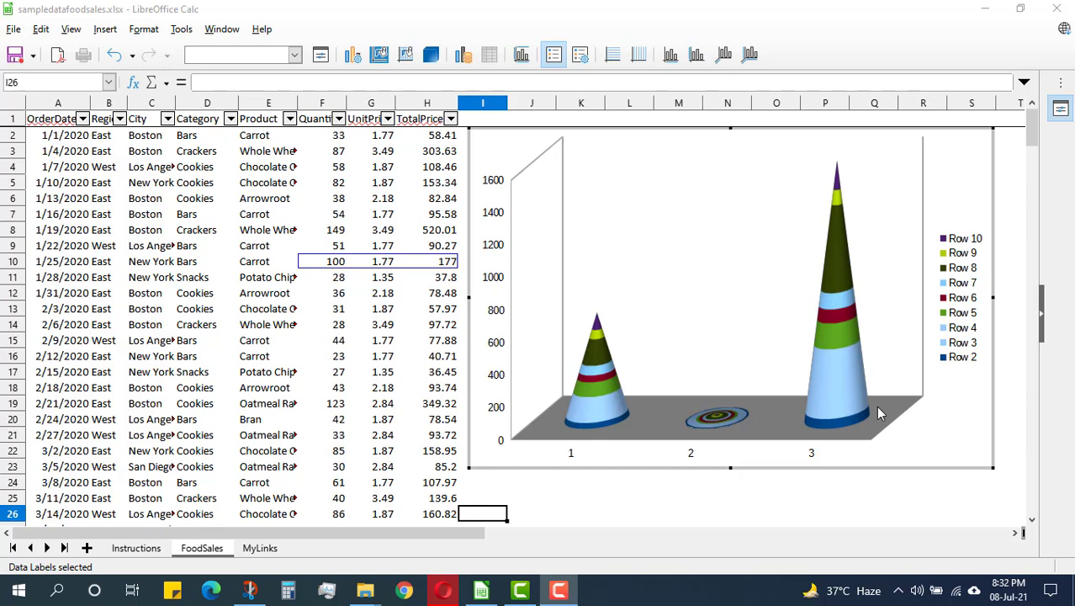
mouse_move(584, 310)
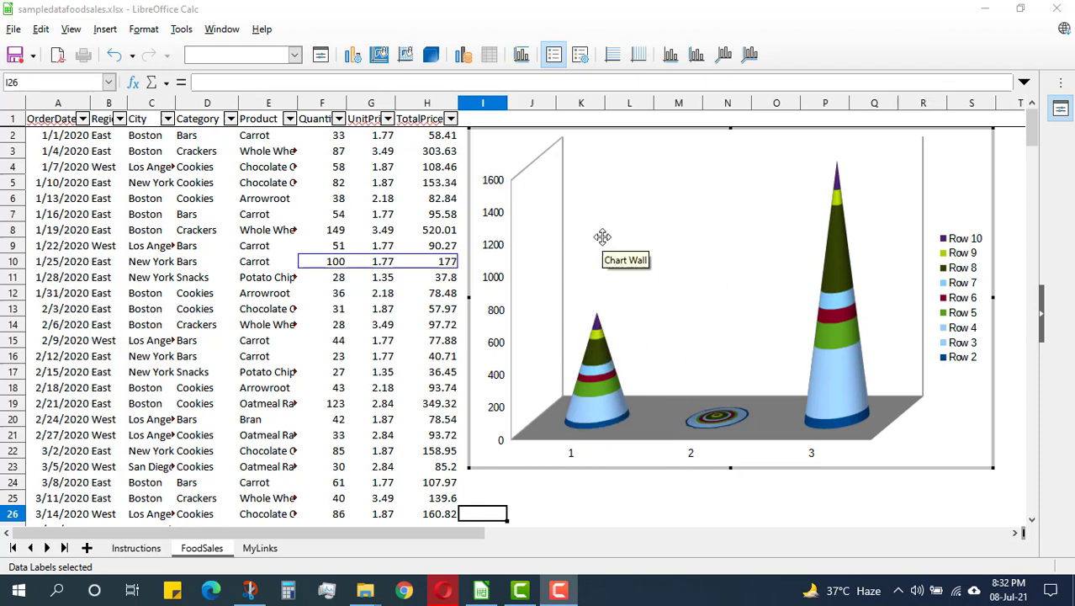
mouse_move(688, 163)
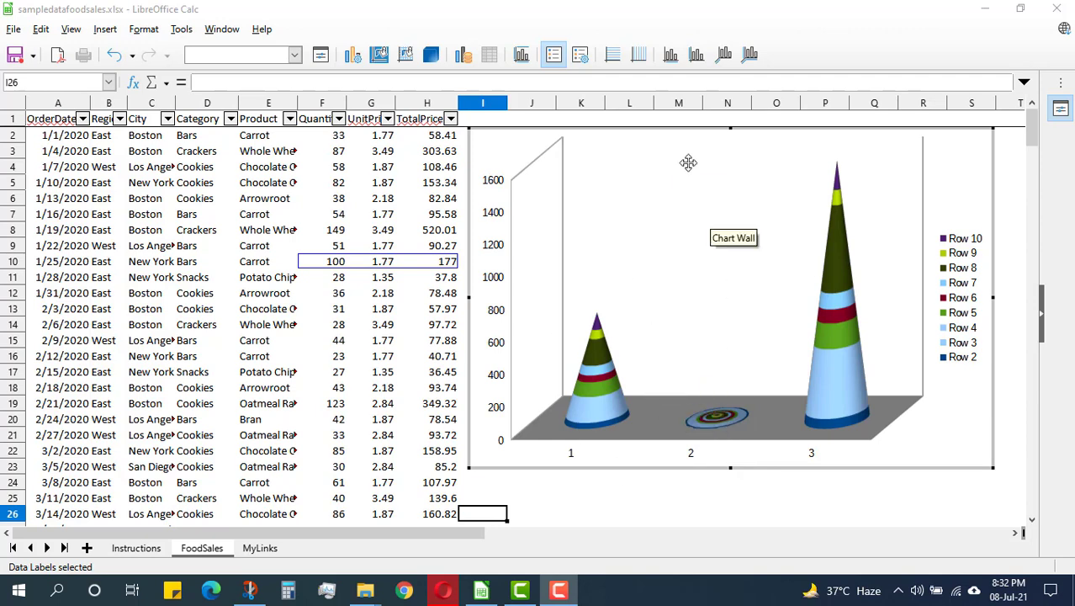
mouse_move(673, 228)
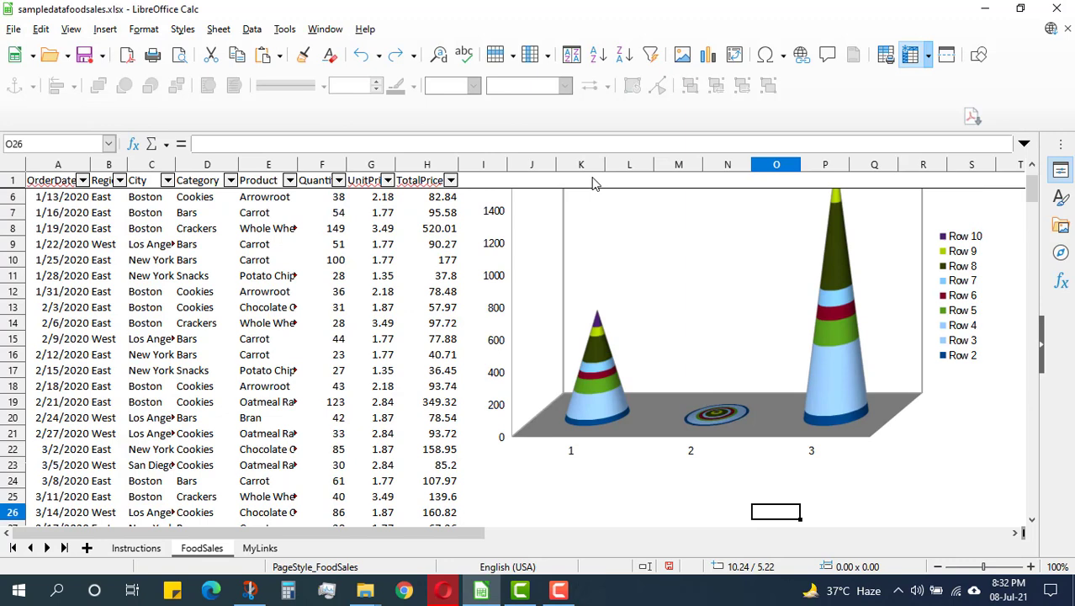
Step: Select the 3D cone chart as an ordinary object on the FoodSales sheet
left_click(715, 336)
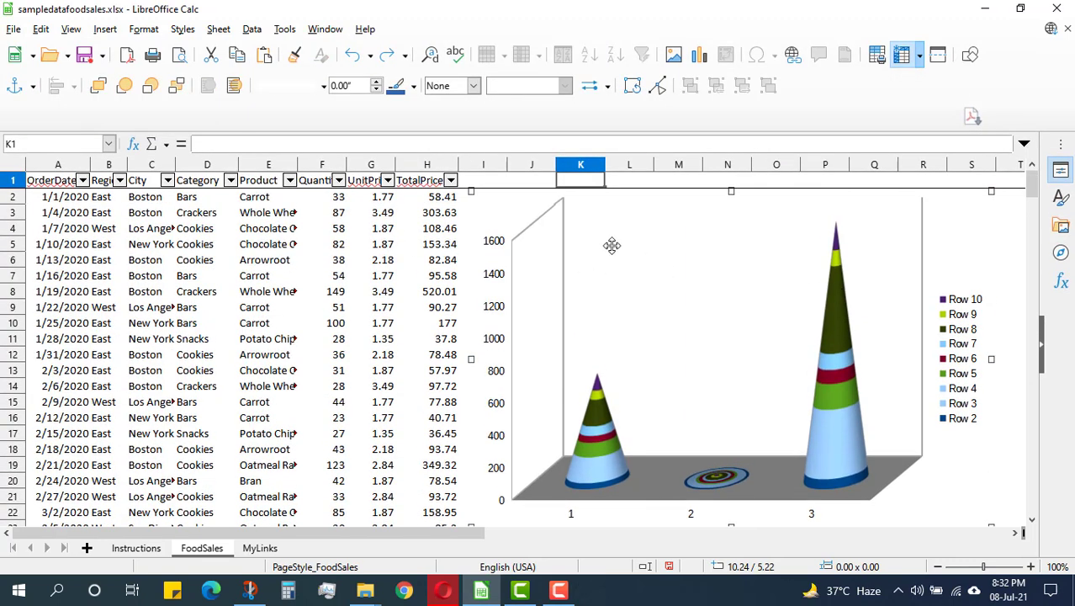
mouse_move(575, 274)
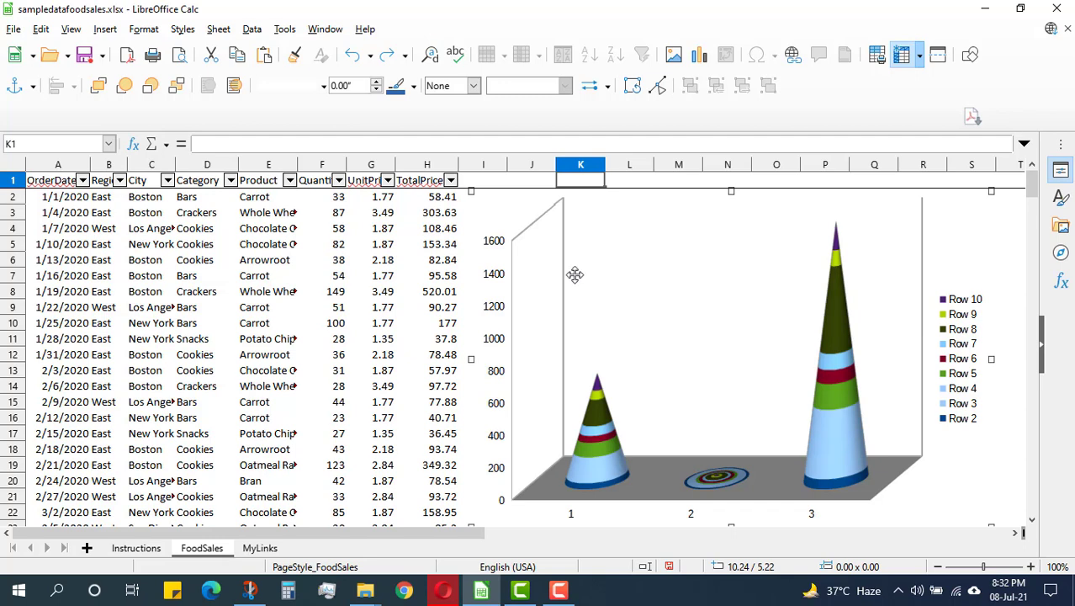
mouse_move(608, 458)
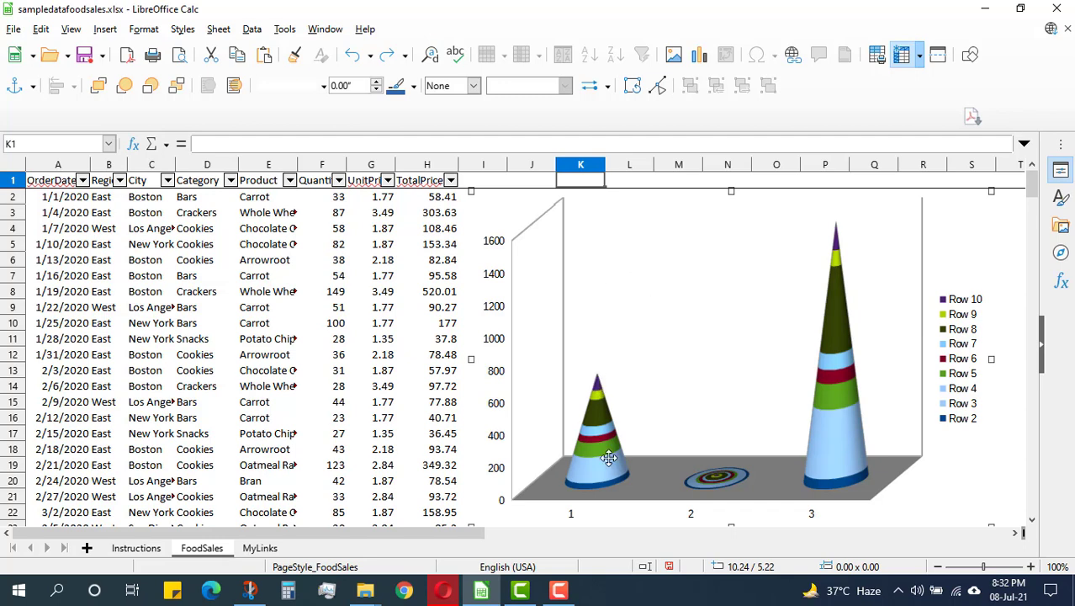
Step: Re-enter chart edit mode on the cone chart through its context menu's Edit
right_click(608, 458)
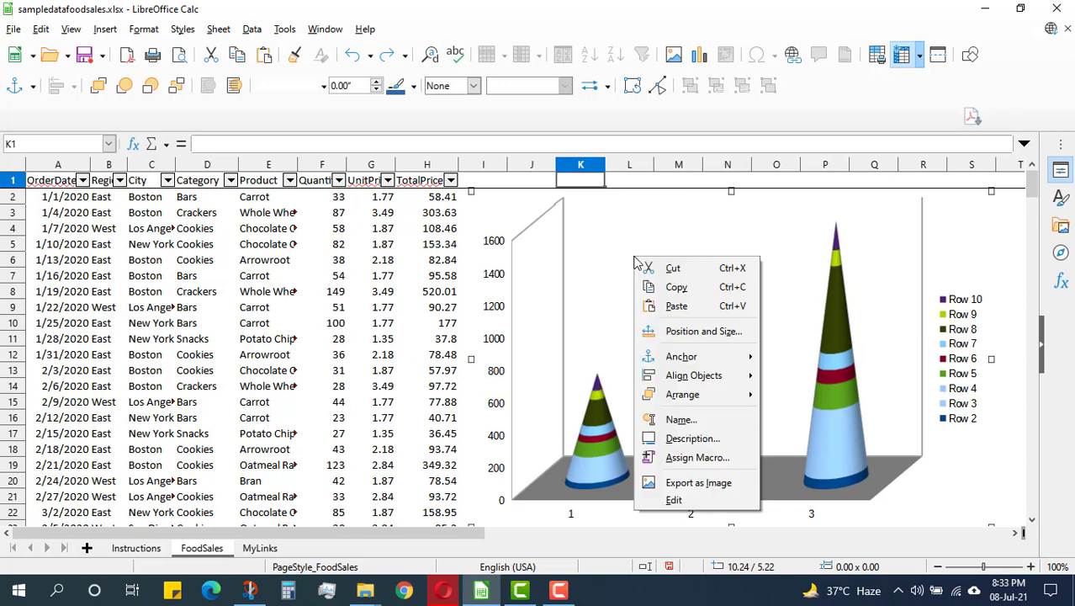
mouse_move(673, 499)
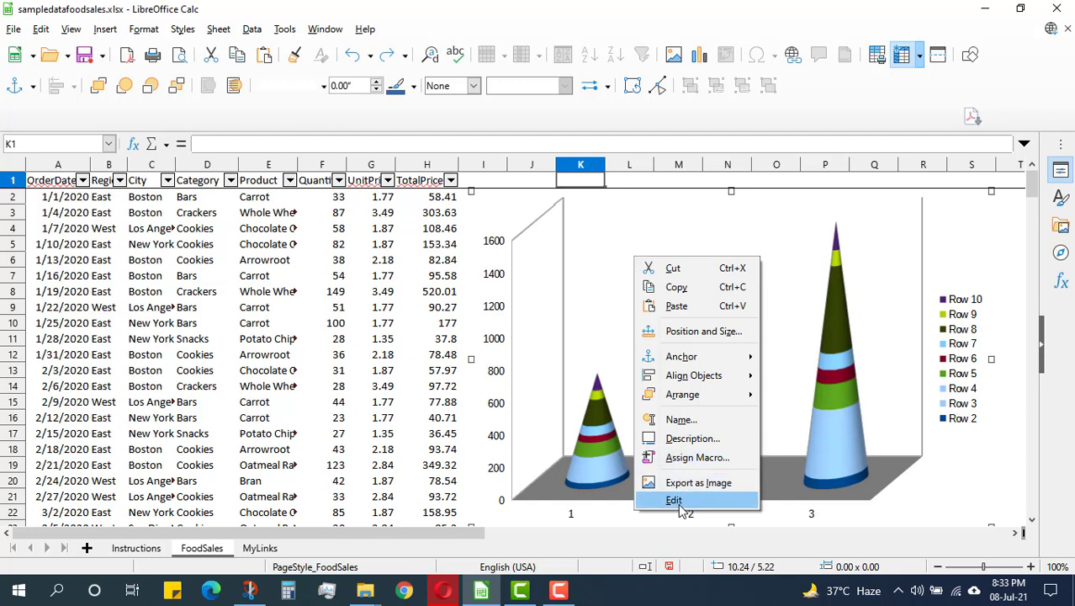
left_click(674, 500)
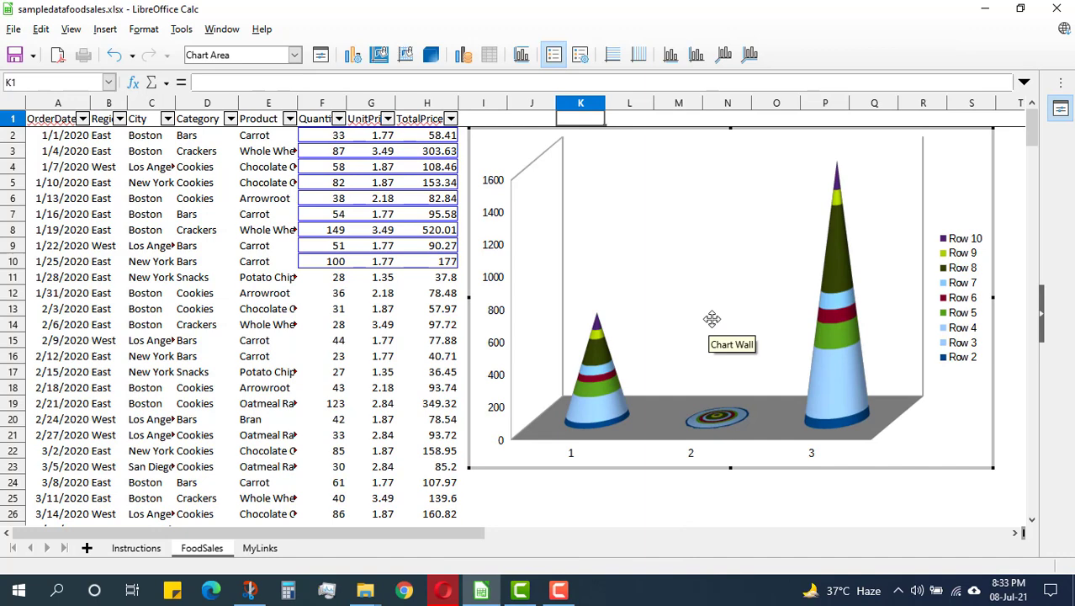
mouse_move(689, 244)
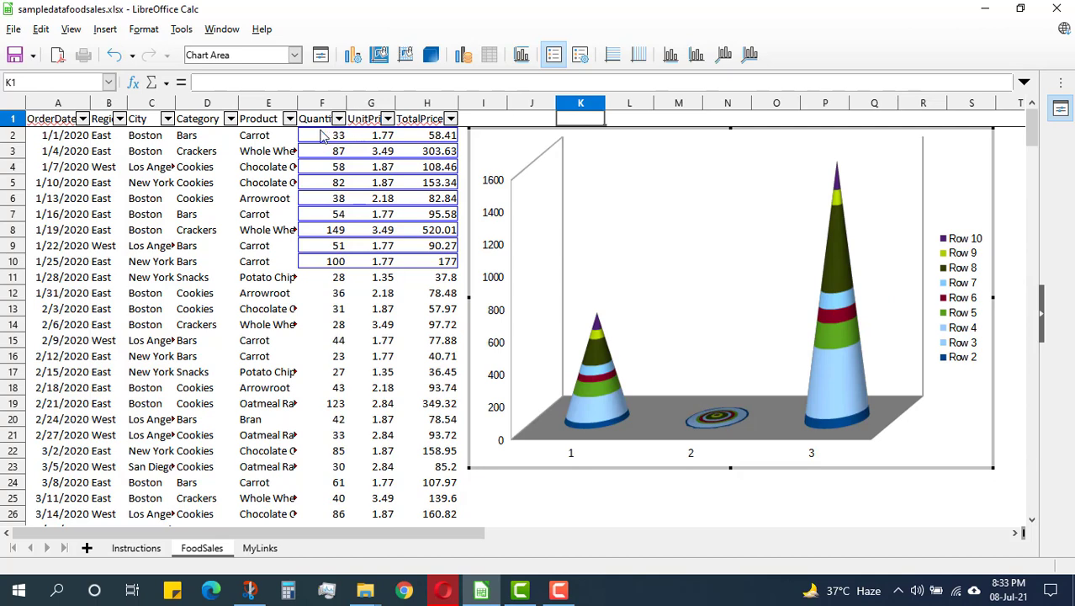
mouse_move(572, 326)
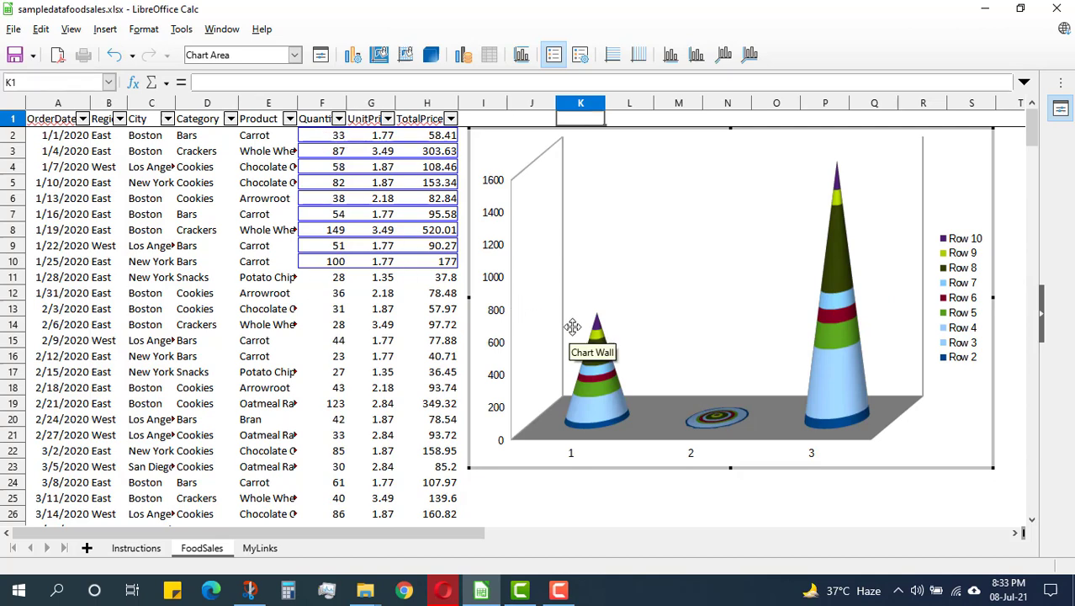
mouse_move(600, 356)
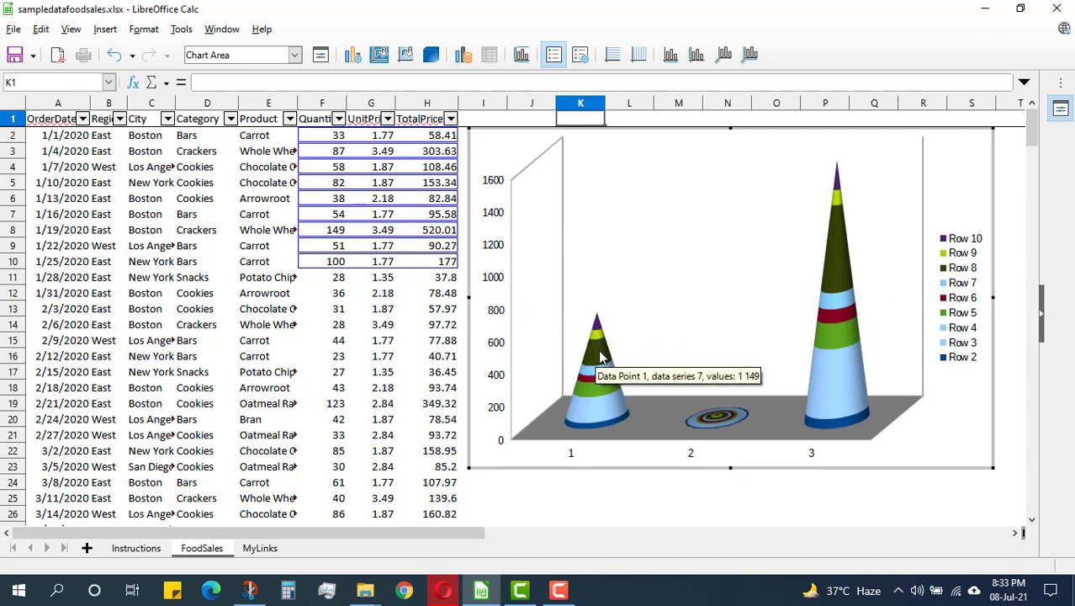
mouse_move(597, 376)
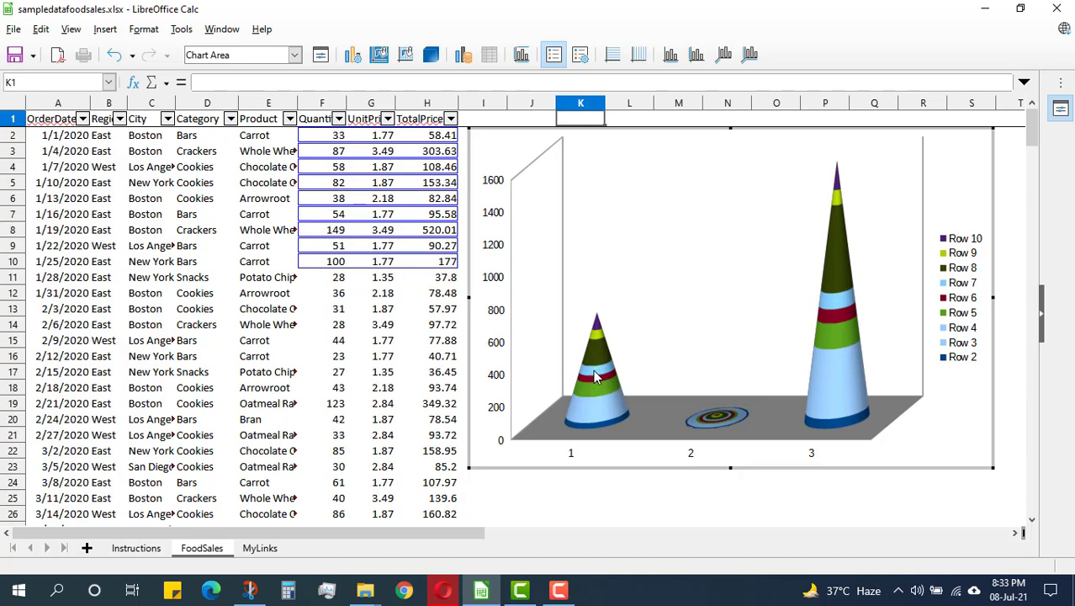
mouse_move(618, 386)
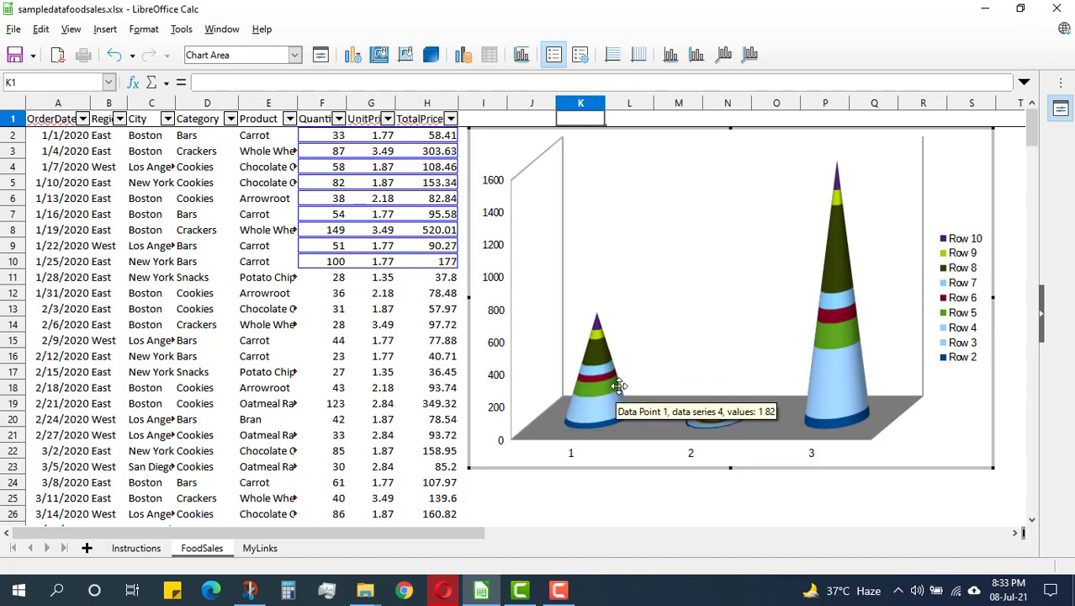
mouse_move(602, 345)
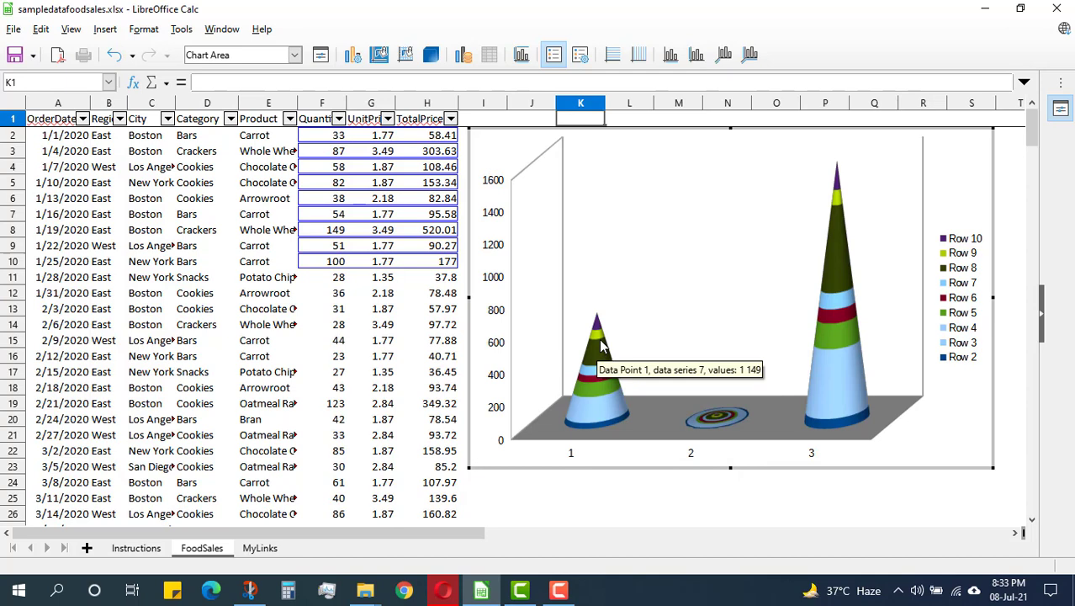
Step: Add value data labels to the cone series, including Row 9 and Row 8
right_click(598, 324)
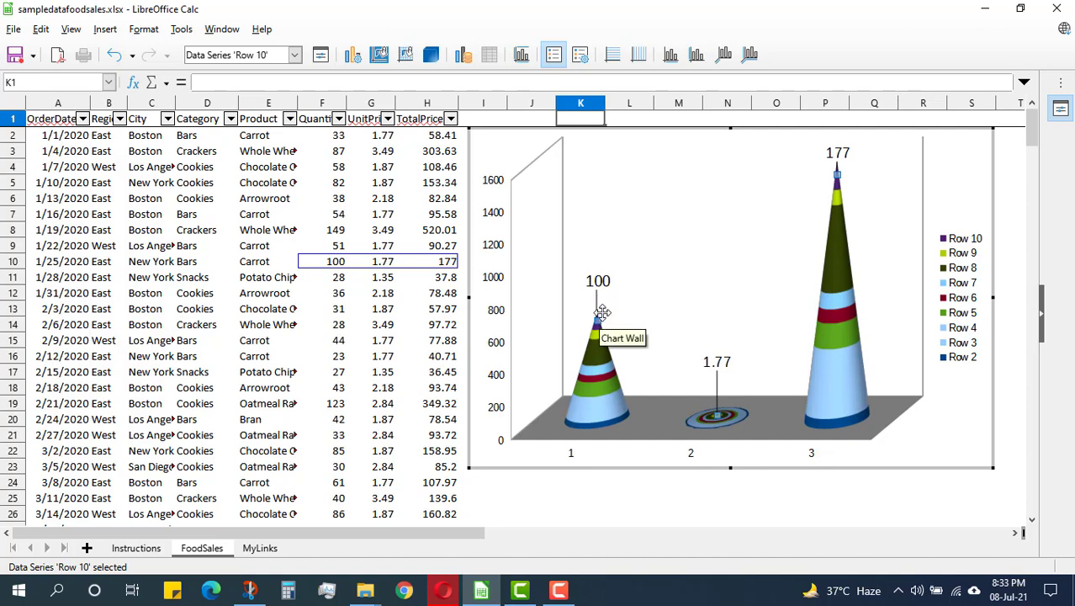
mouse_move(601, 342)
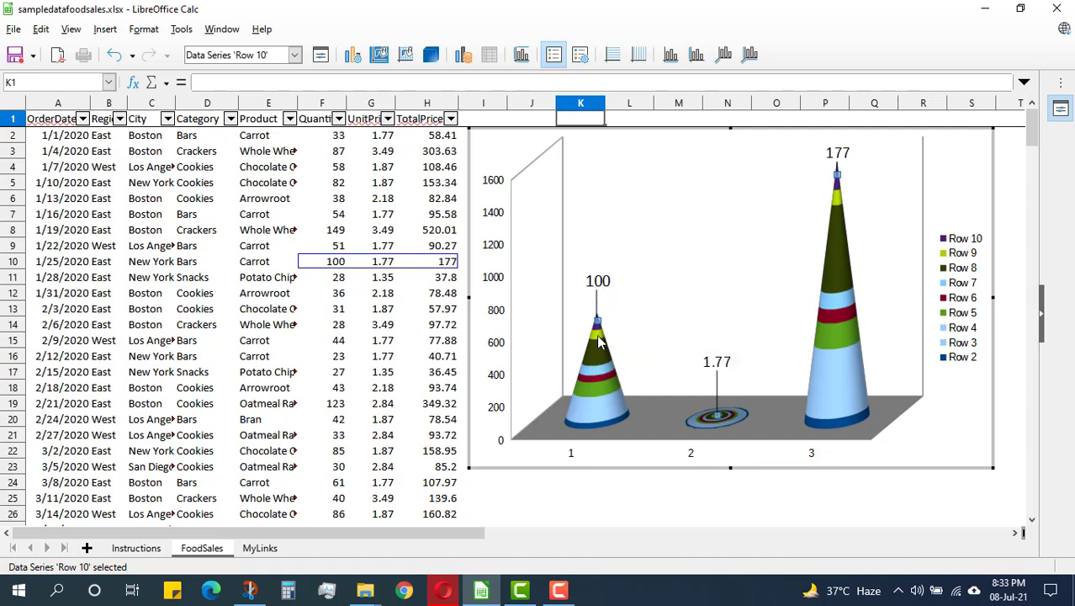
right_click(598, 343)
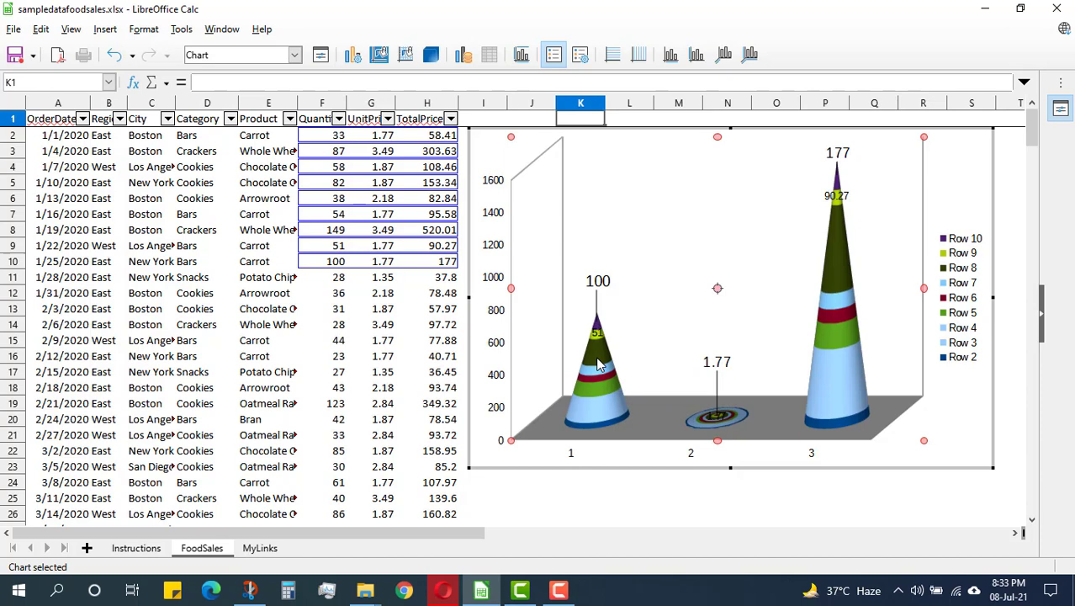
left_click(597, 349)
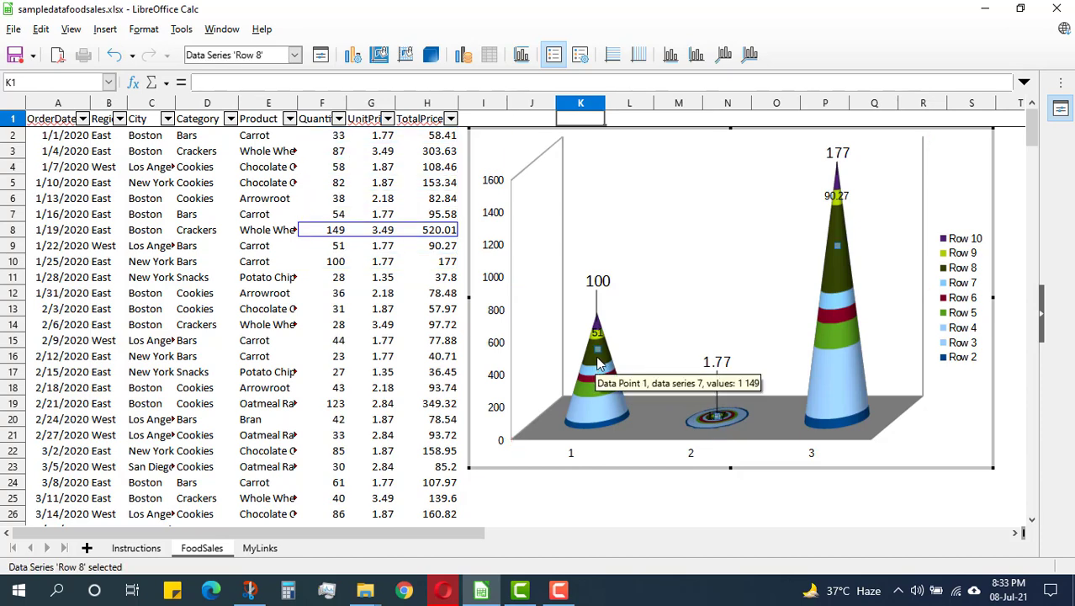
right_click(598, 362)
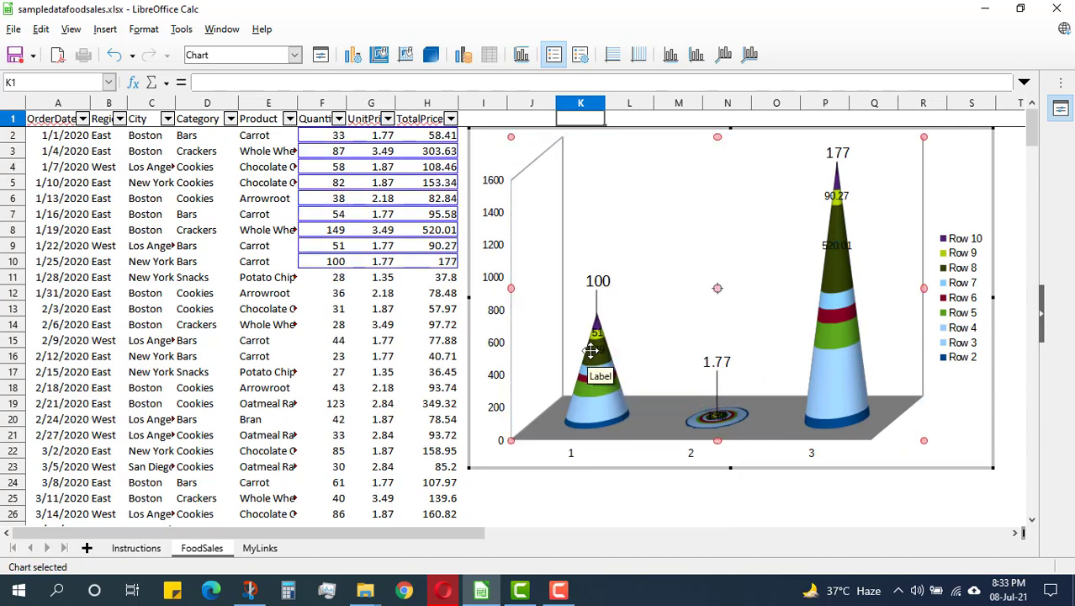
mouse_move(677, 293)
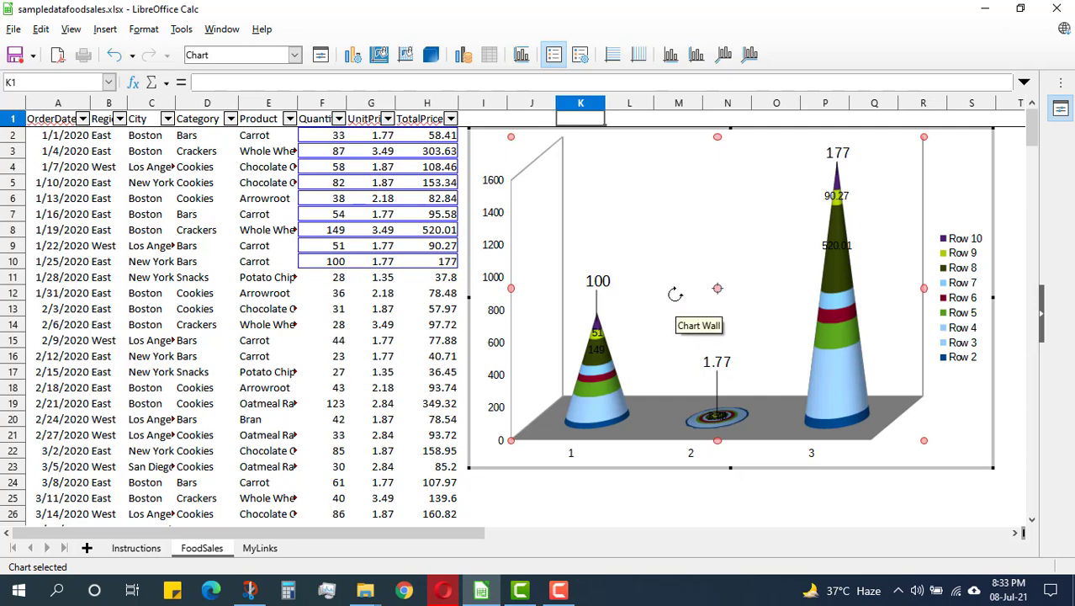
mouse_move(613, 325)
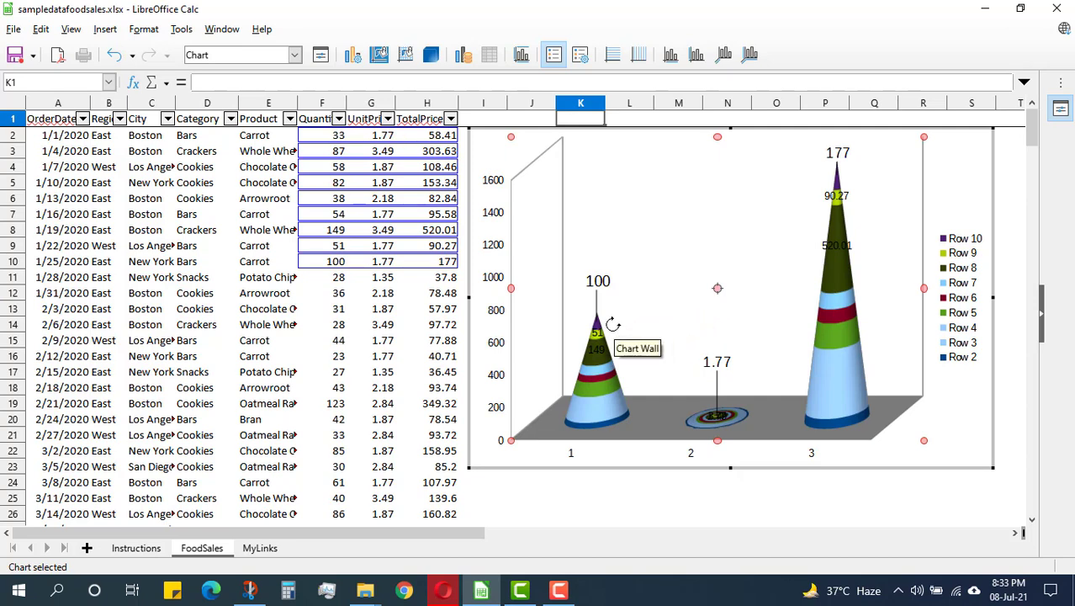
mouse_move(597, 351)
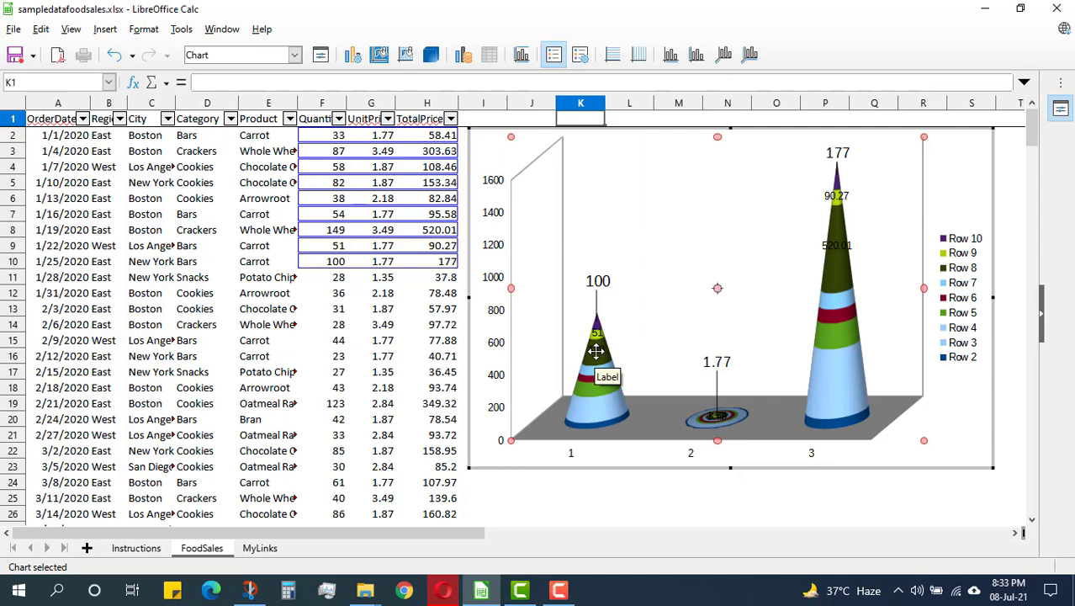
mouse_move(678, 316)
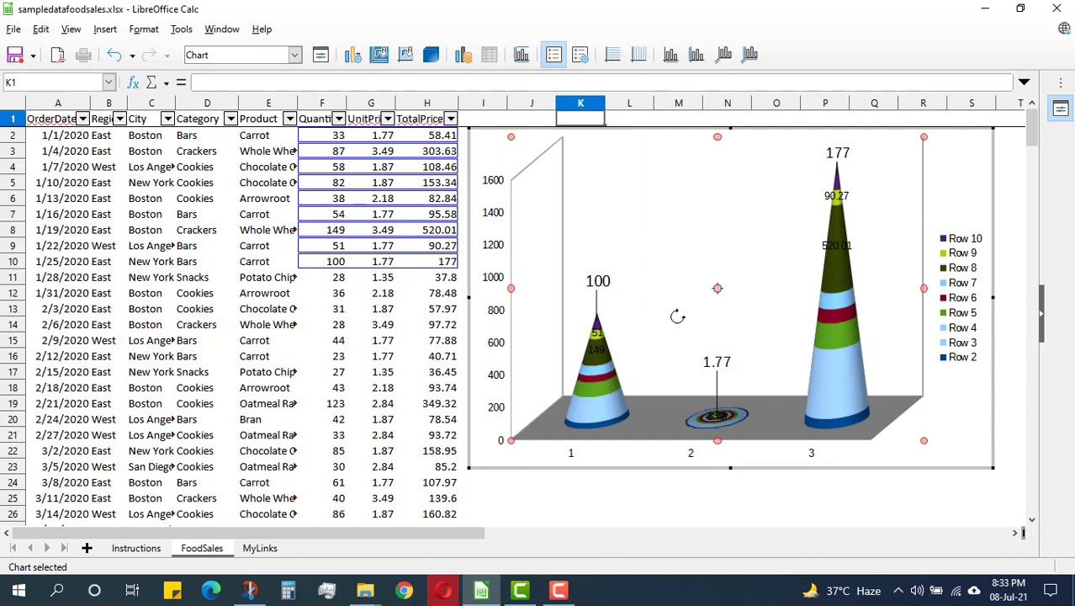
mouse_move(678, 317)
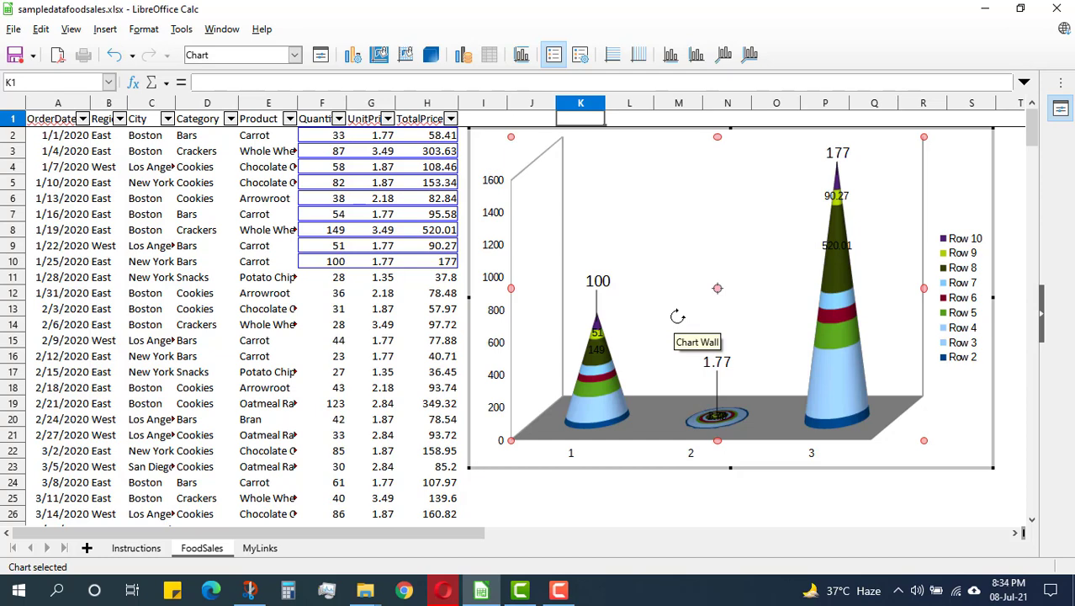
mouse_move(599, 353)
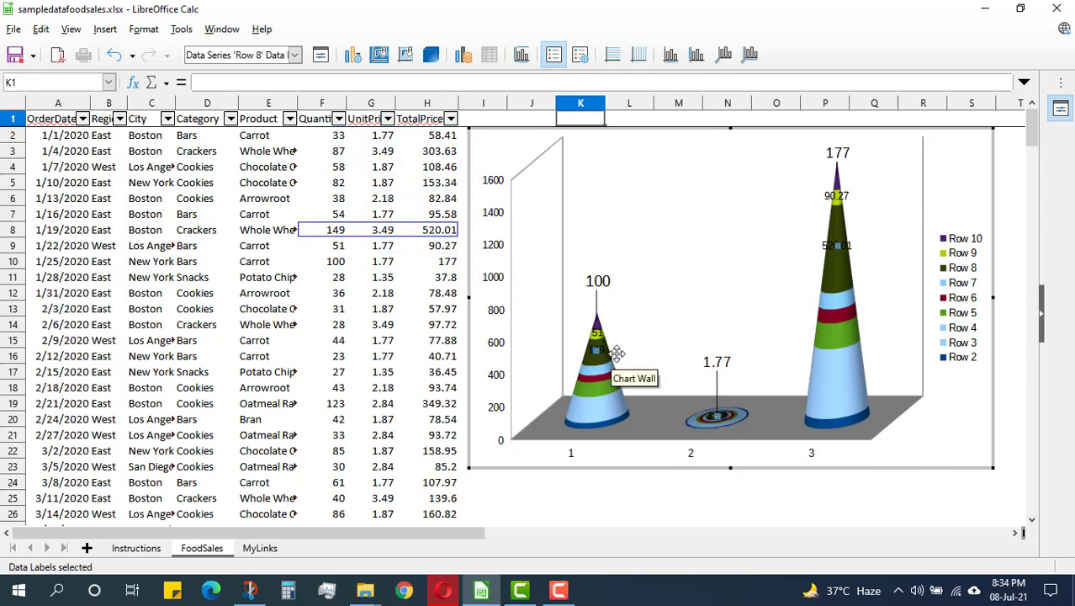
Step: Format the Row 8 data labels (520.01, 149, 3.49) to a 20 pt font
right_click(617, 351)
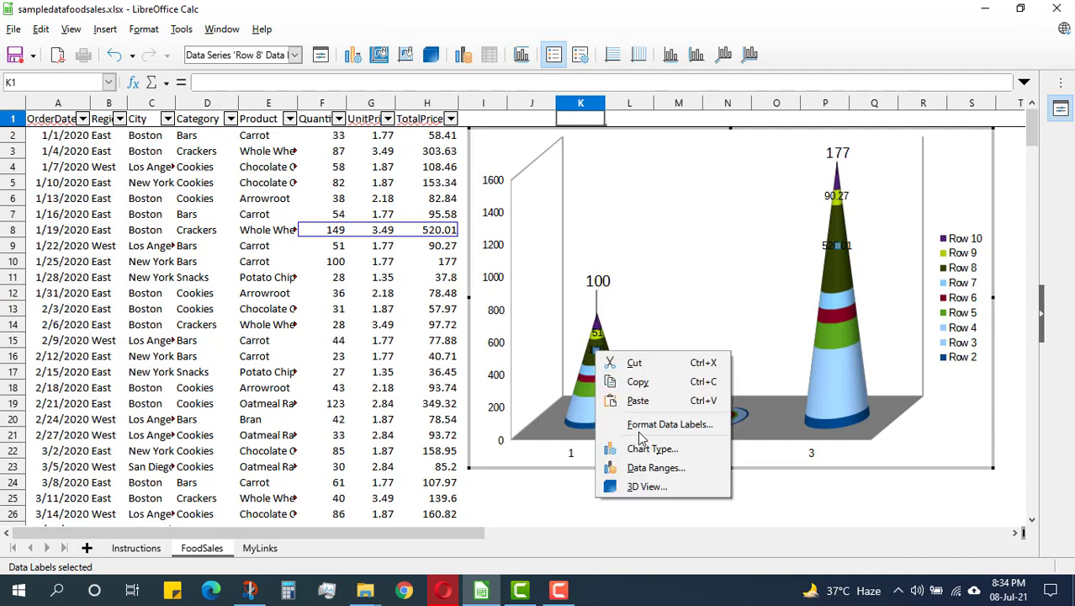
left_click(670, 423)
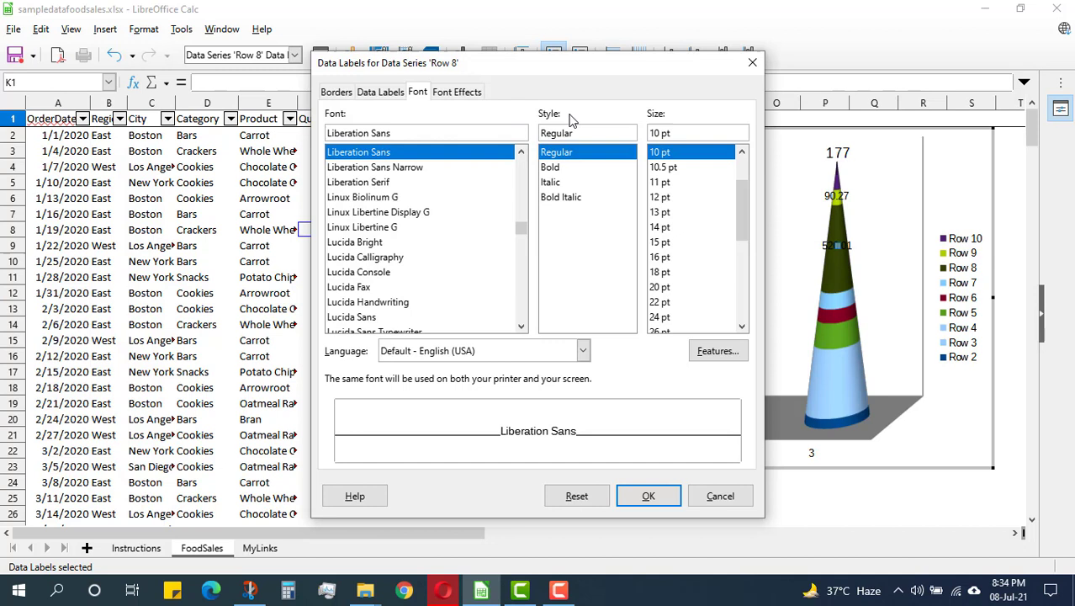
mouse_move(680, 191)
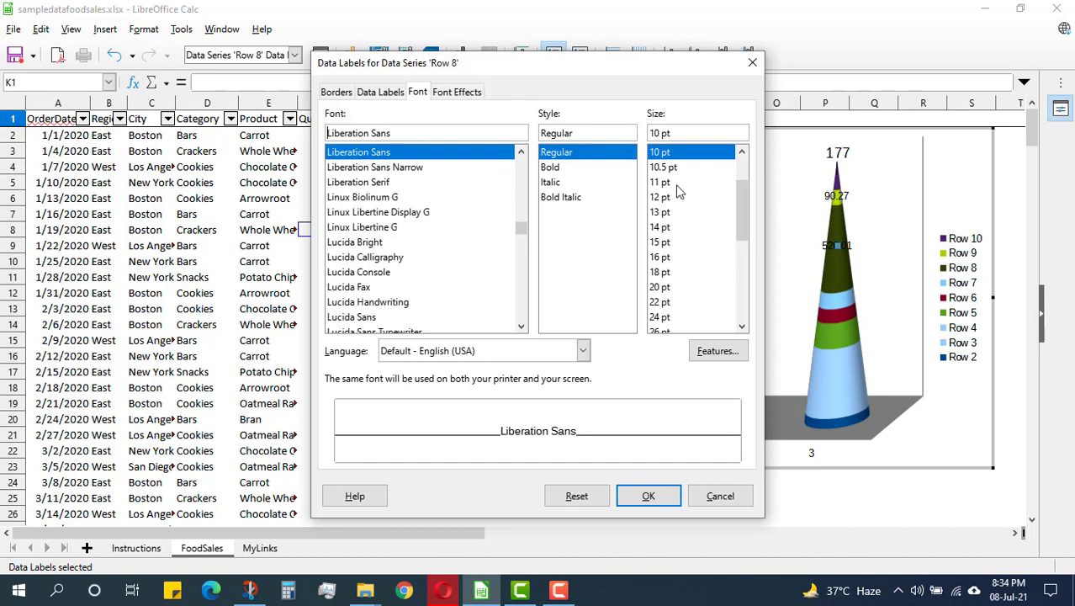
left_click(659, 241)
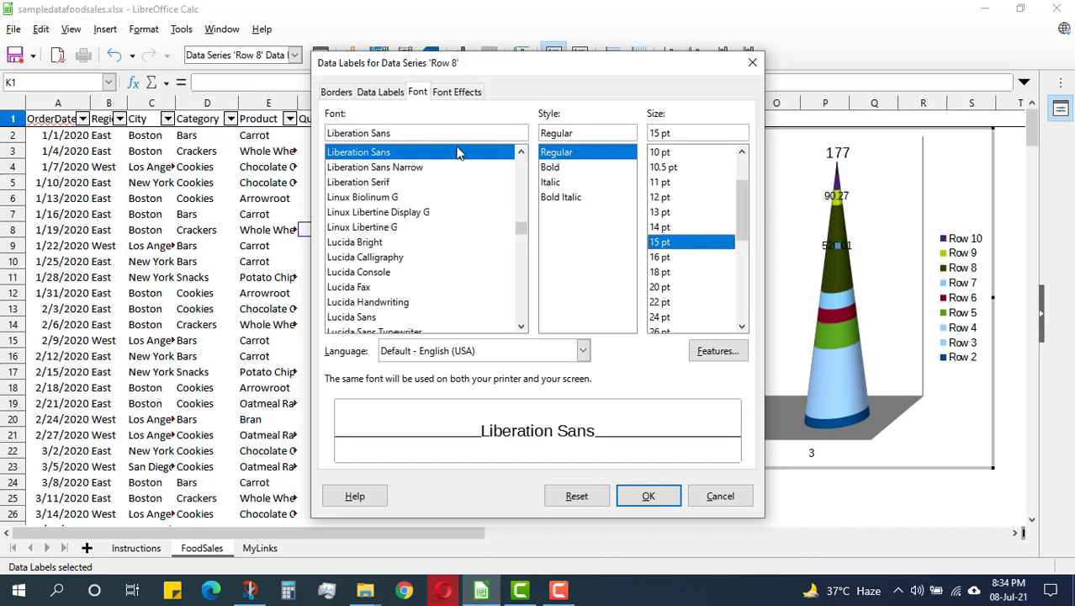
mouse_move(477, 272)
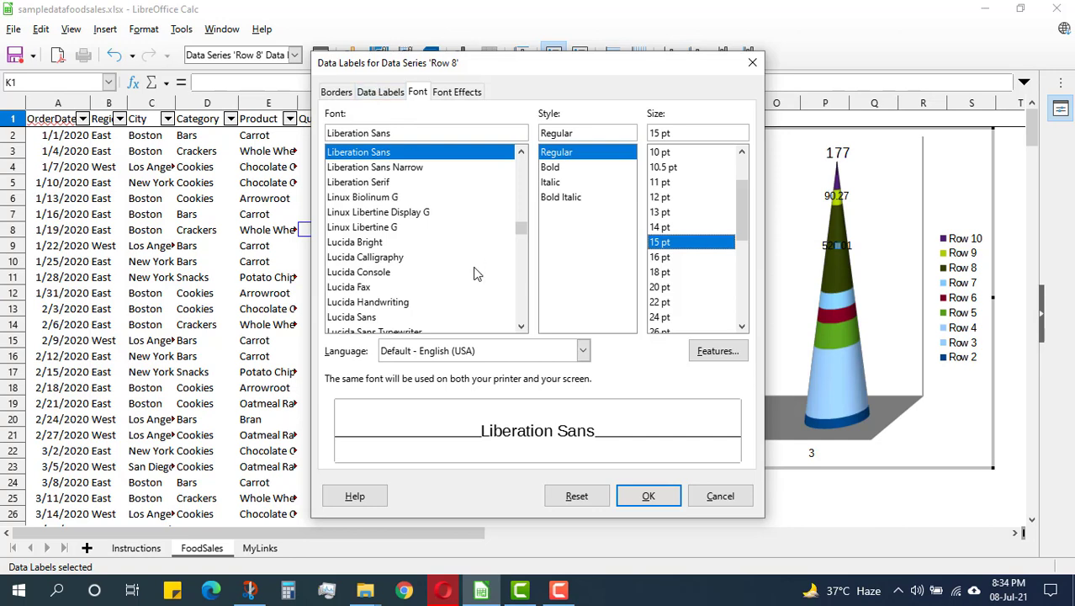
left_click(648, 495)
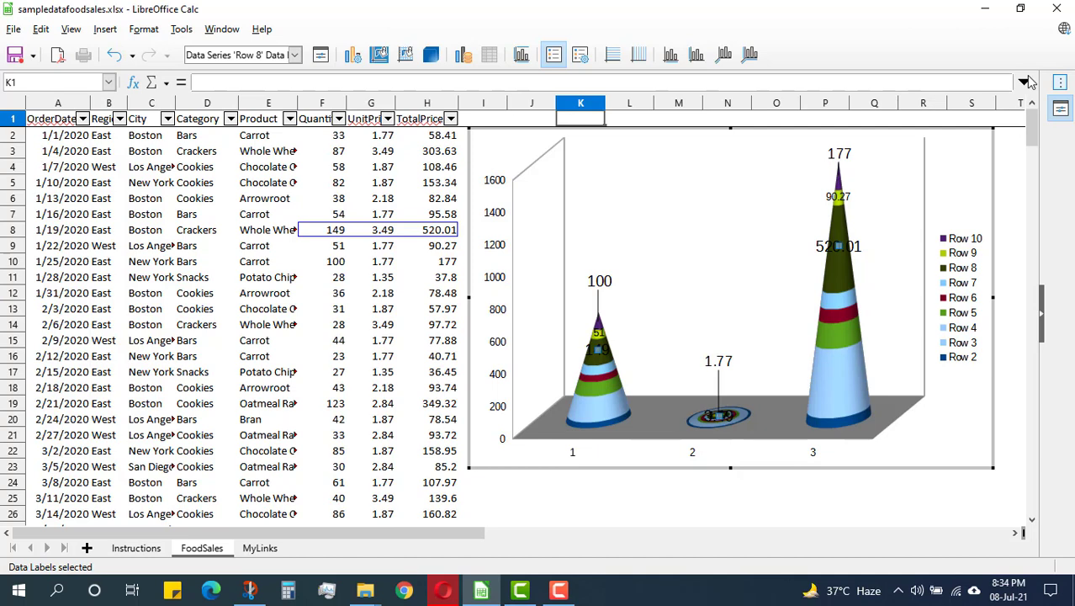
mouse_move(597, 349)
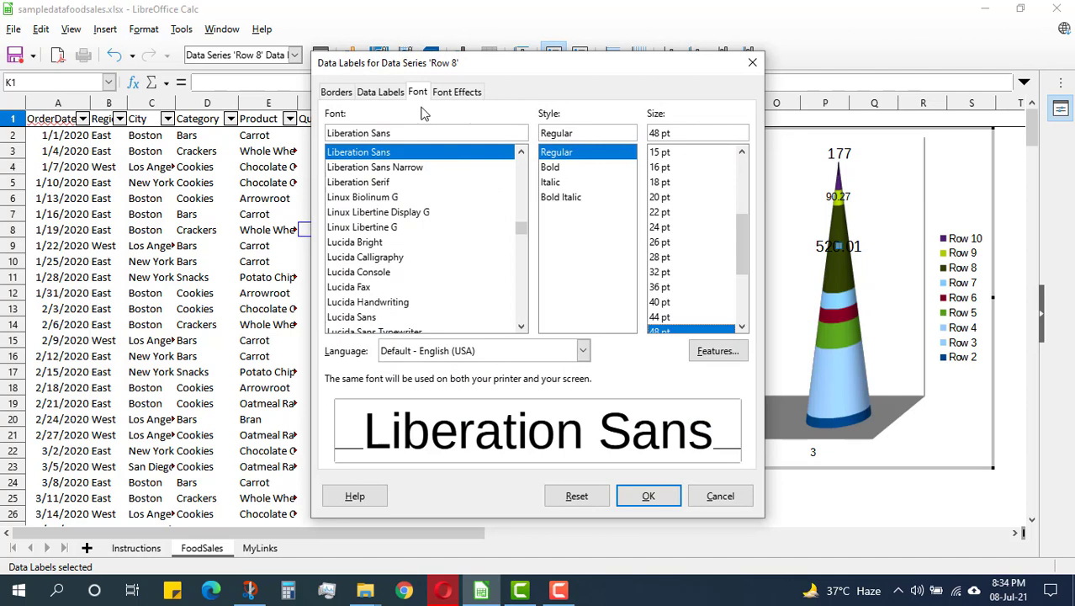
left_click(660, 197)
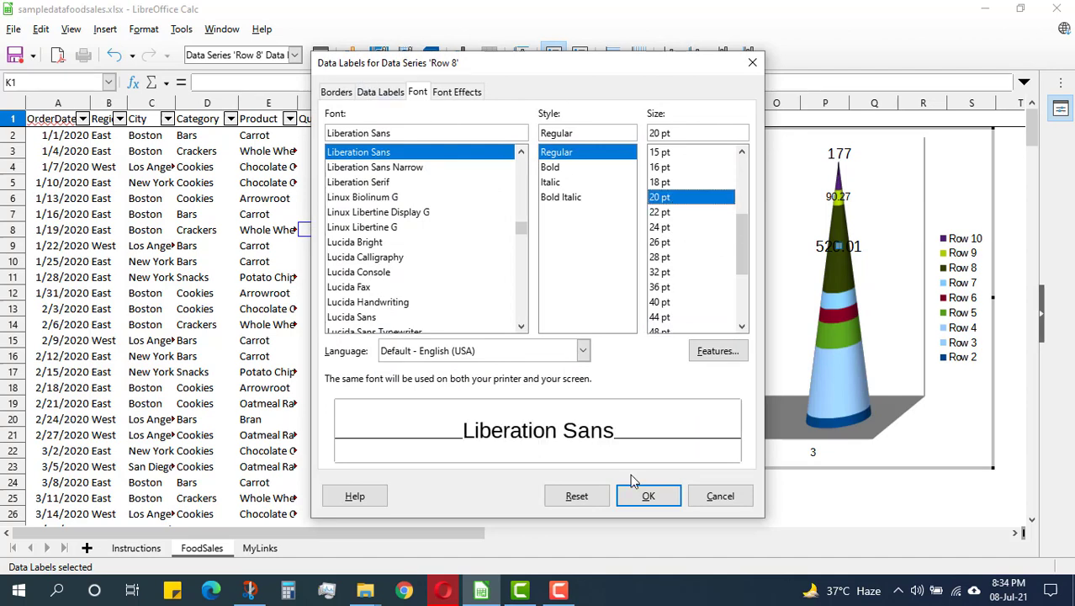
left_click(647, 496)
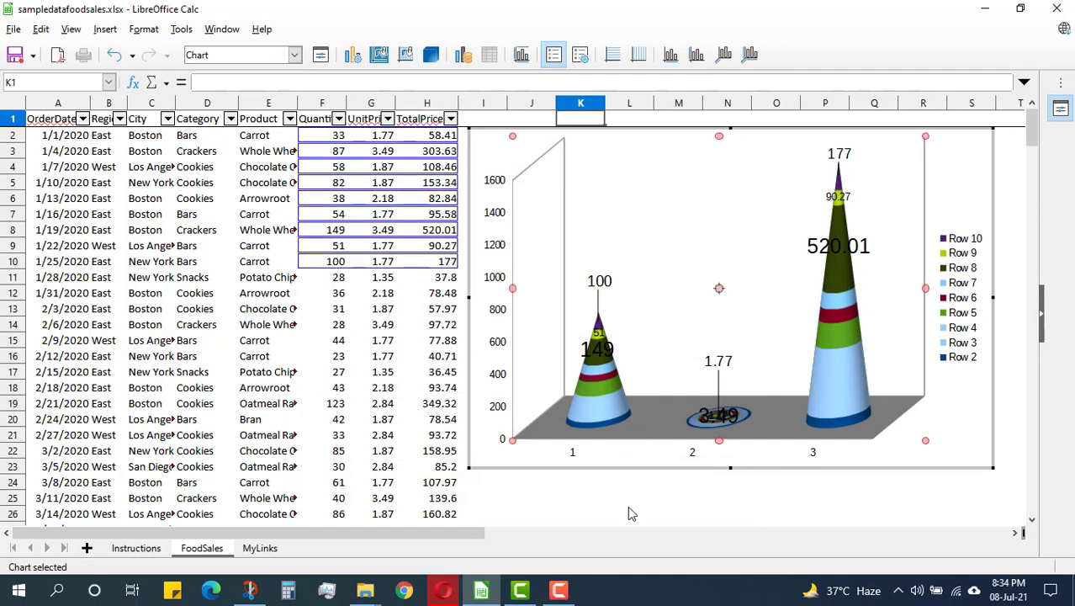
Step: Drag the 149 data label to the right of the left cone, then exit chart editing
left_click(629, 480)
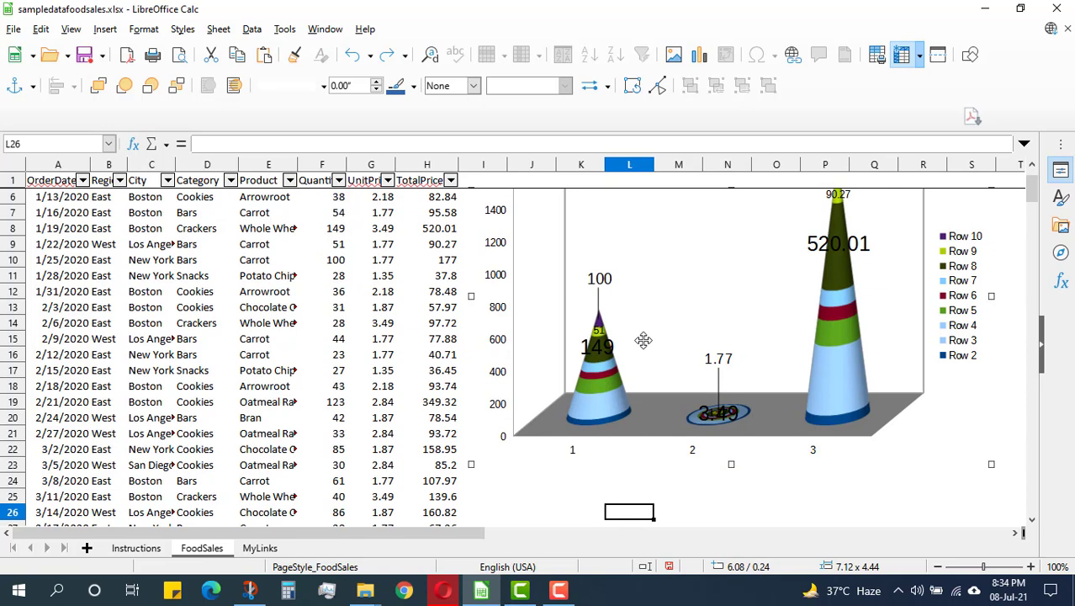
mouse_move(602, 346)
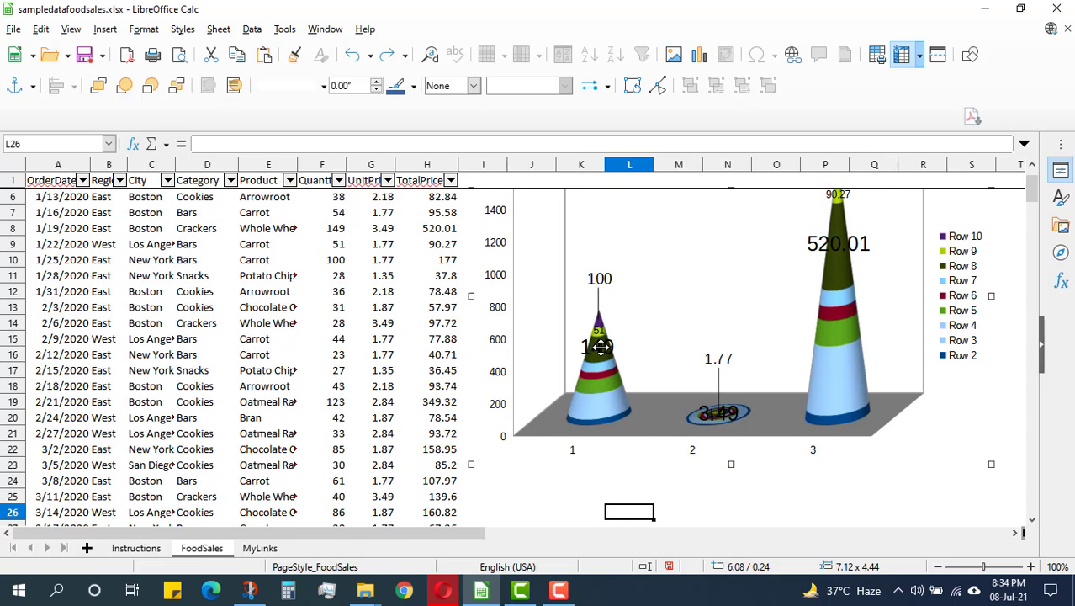
double_click(715, 337)
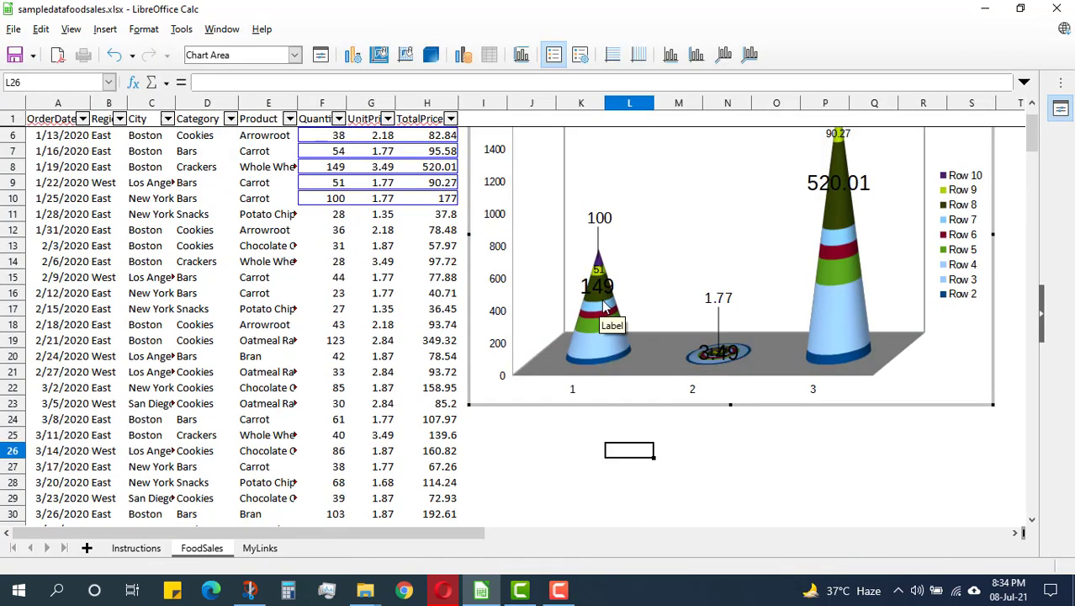
left_click(600, 286)
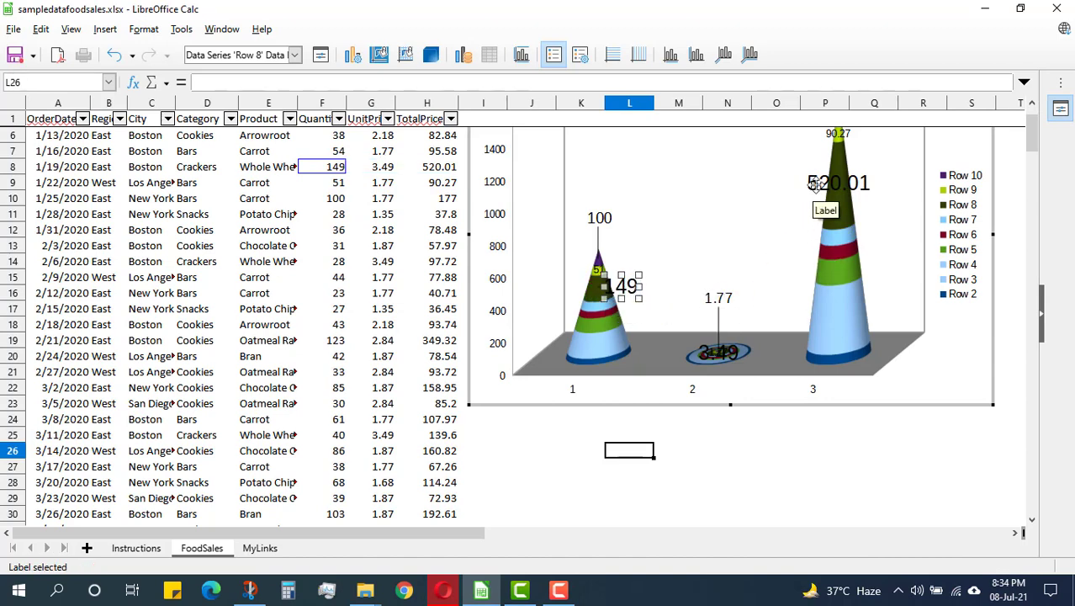
left_click(837, 182)
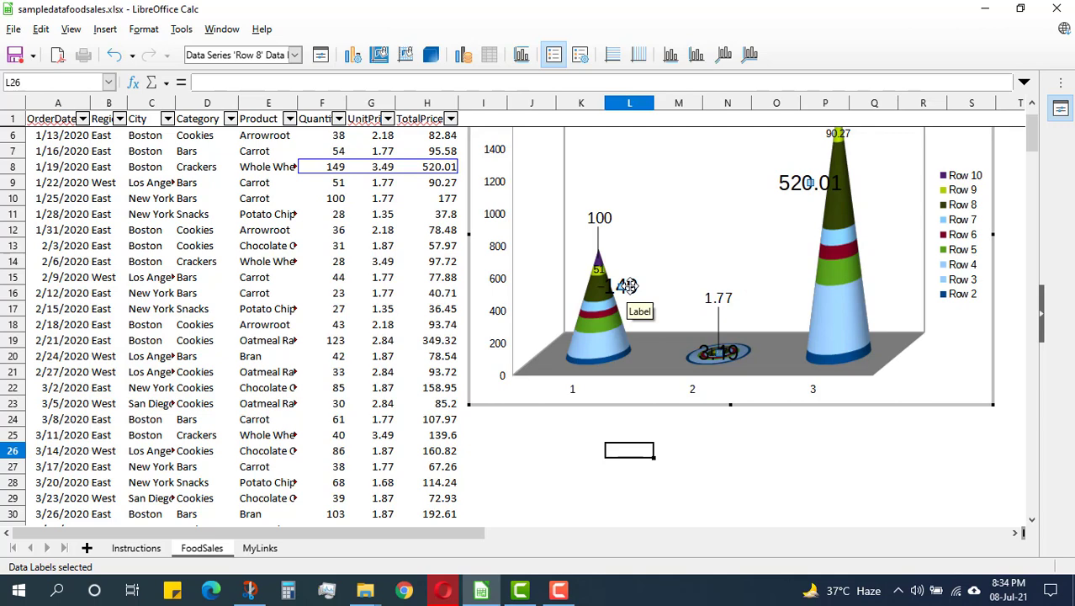
mouse_move(644, 286)
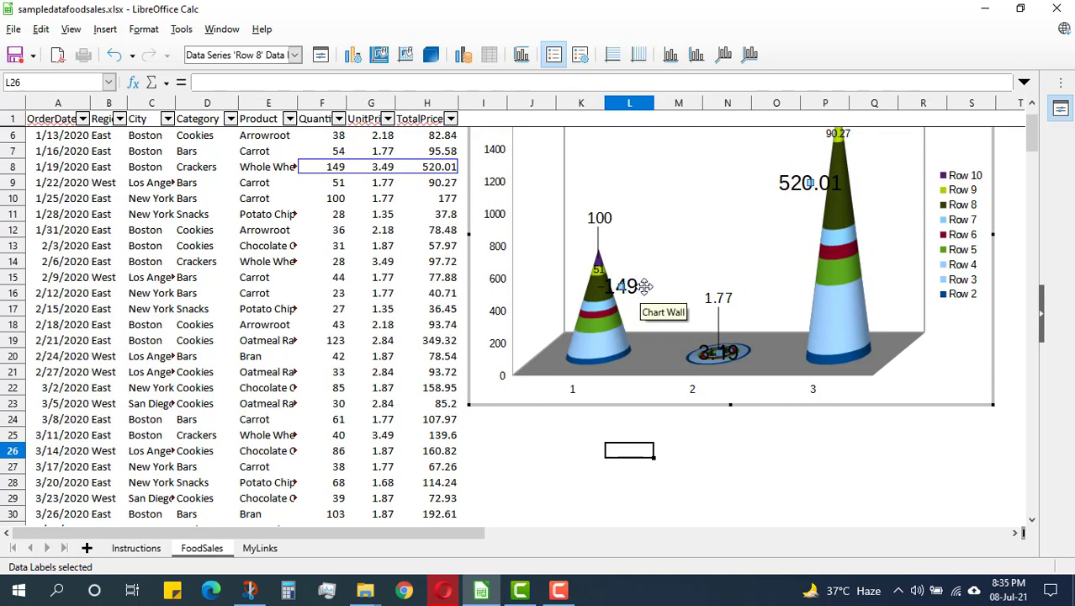
left_click(627, 285)
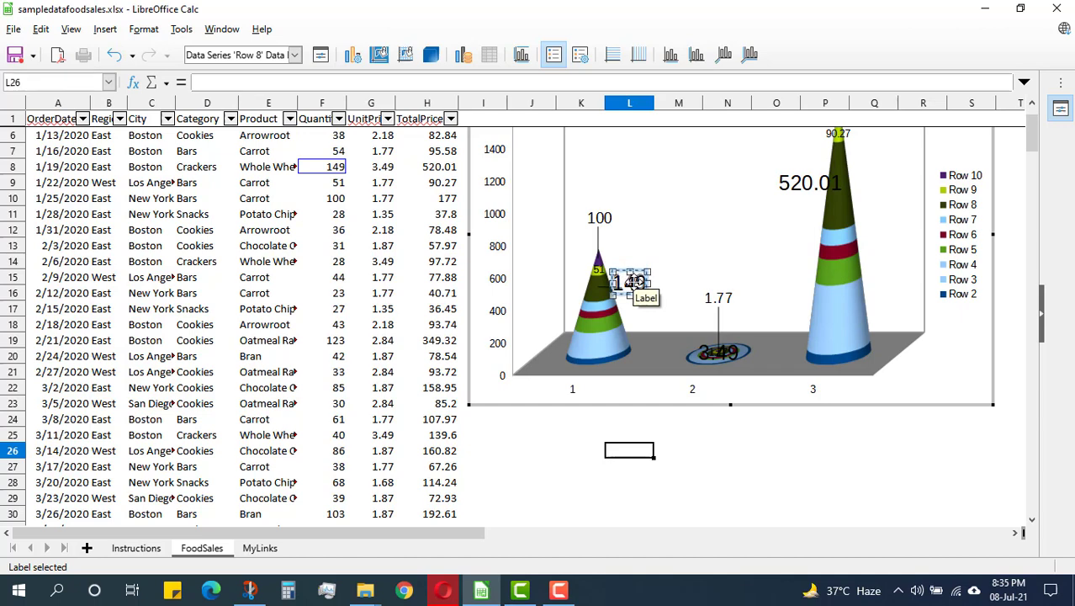
mouse_move(736, 252)
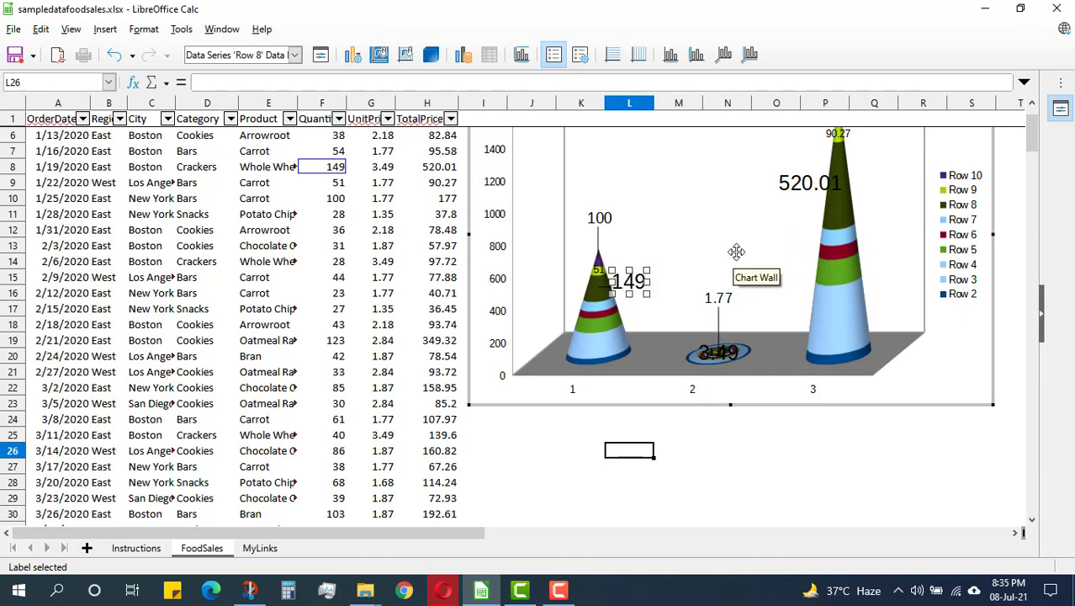
left_click(833, 448)
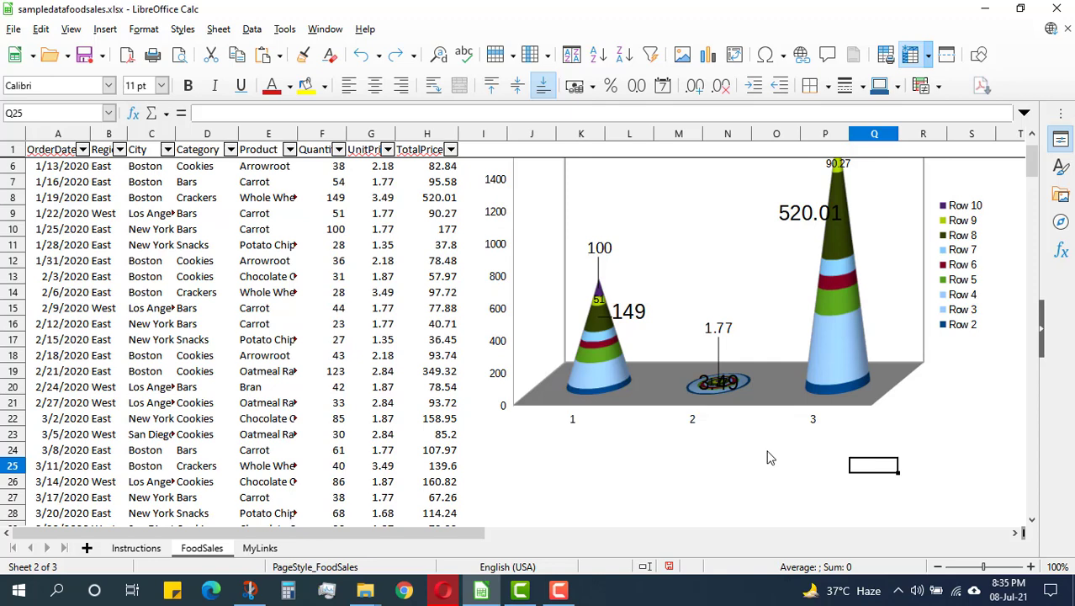
mouse_move(737, 256)
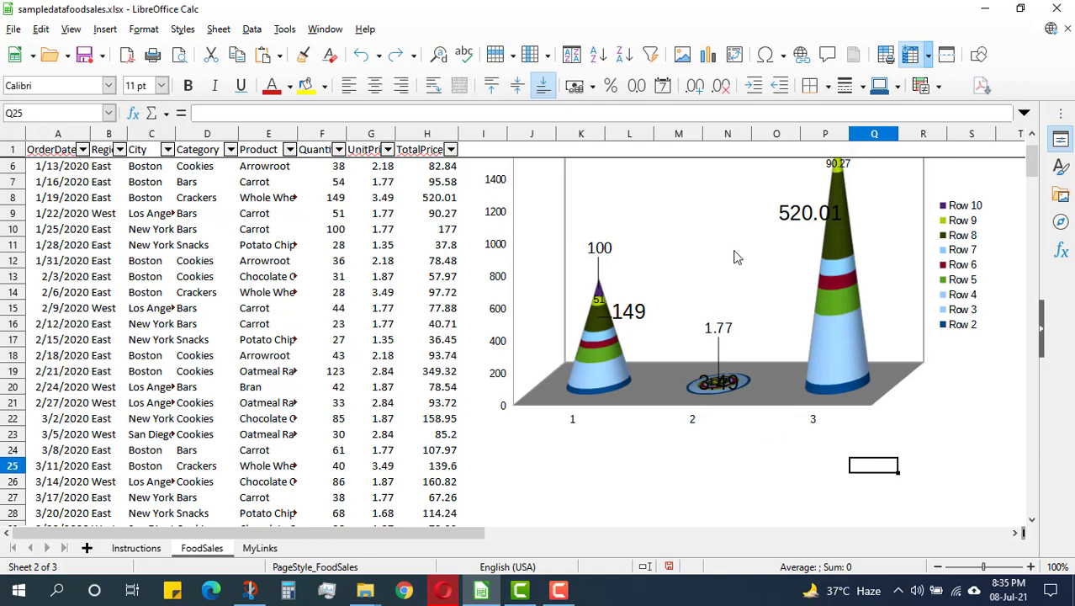
mouse_move(641, 329)
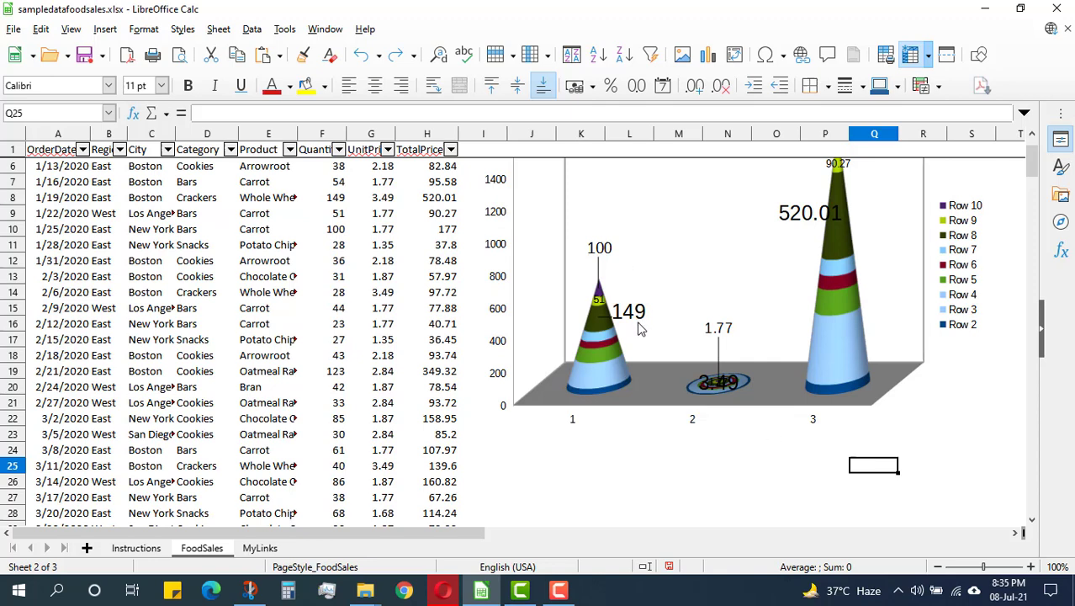